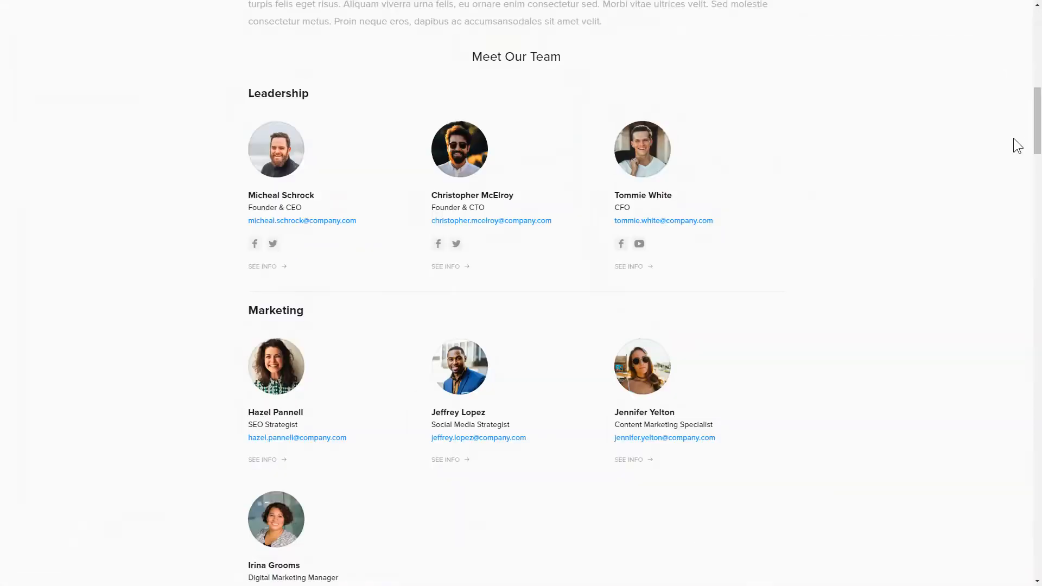
View and close a demo member profile, then start creating a Team Showcase widget from the Widgets menu
left_click(446, 266)
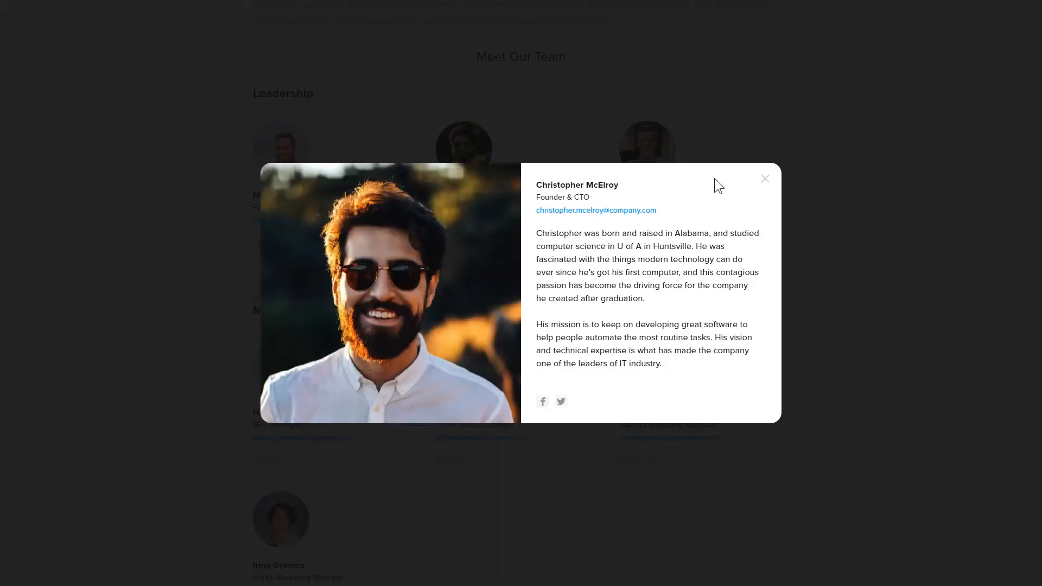
left_click(764, 178)
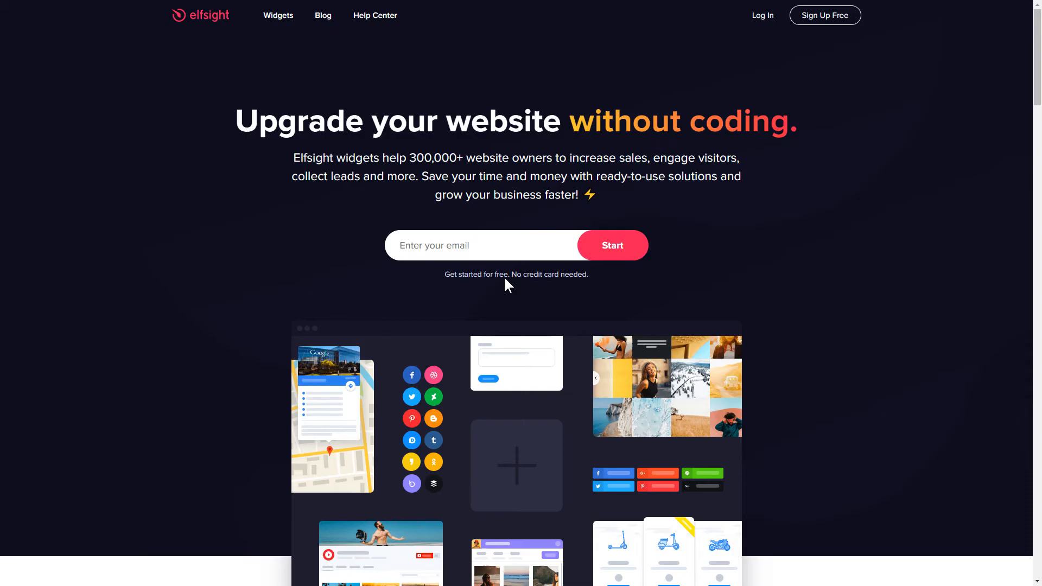
left_click(278, 15)
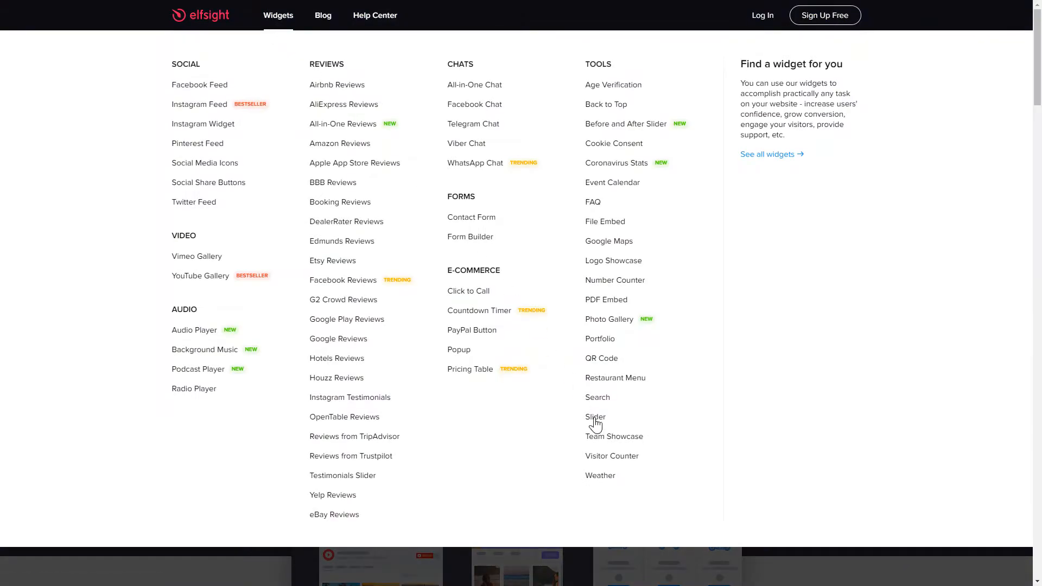
left_click(614, 436)
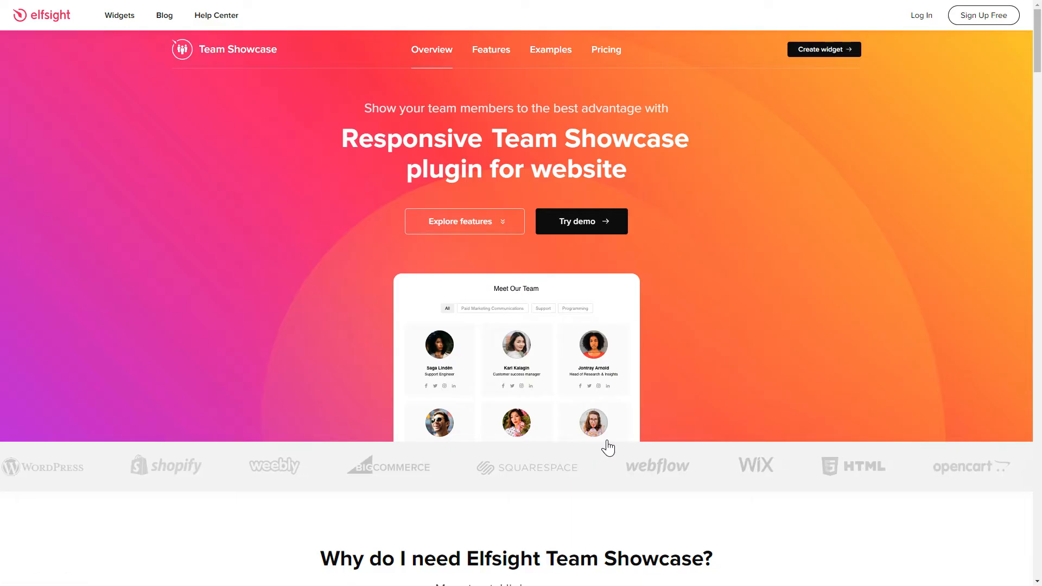
left_click(823, 49)
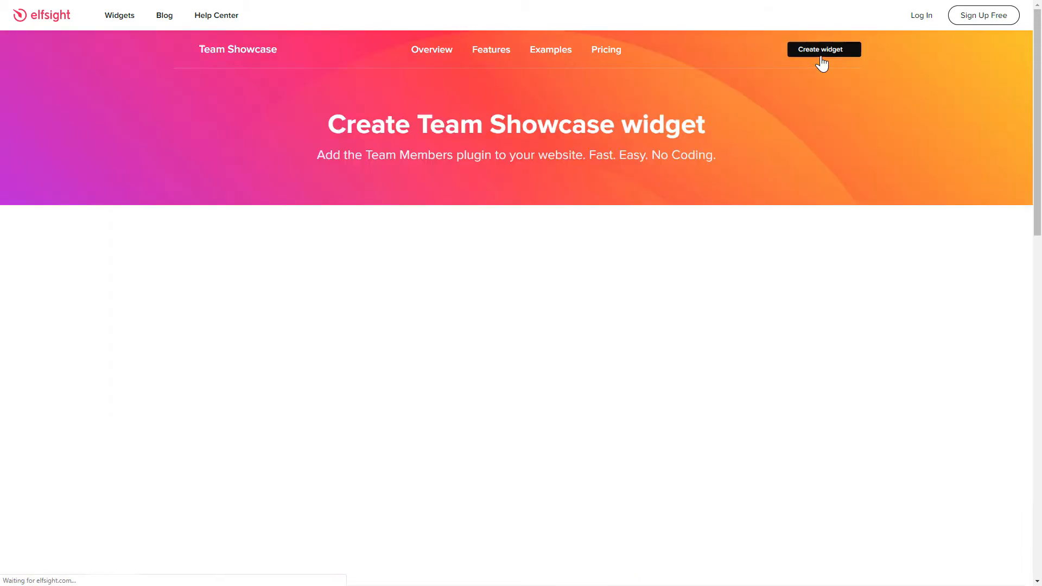
left_click(823, 49)
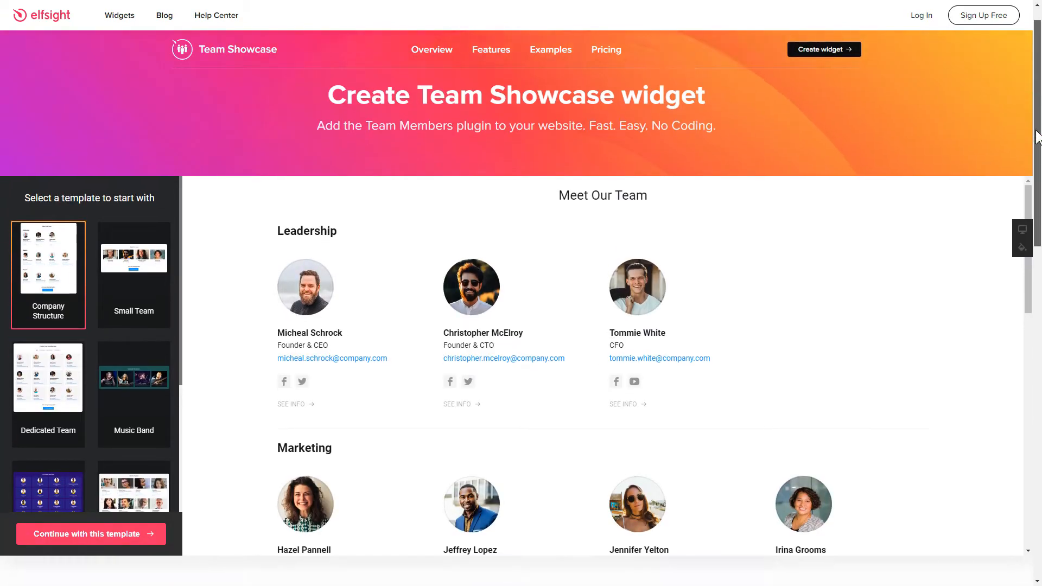
scroll("down", 3)
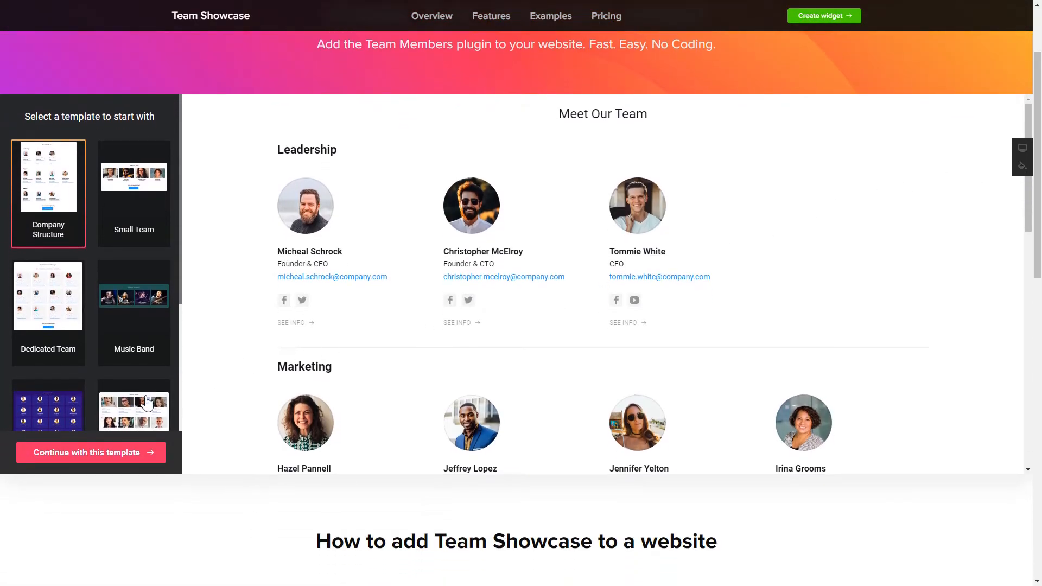
left_click(133, 406)
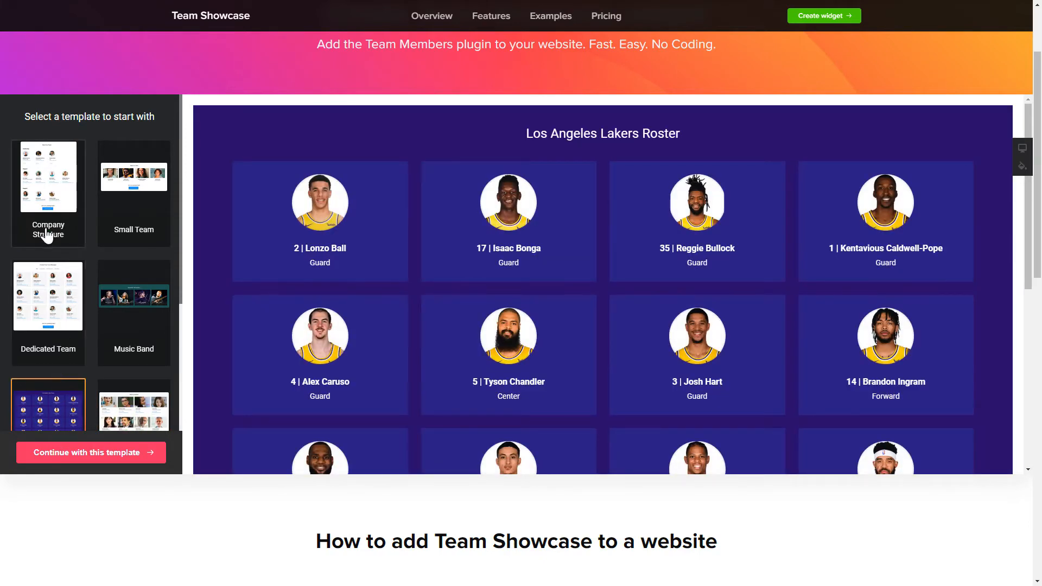
left_click(48, 176)
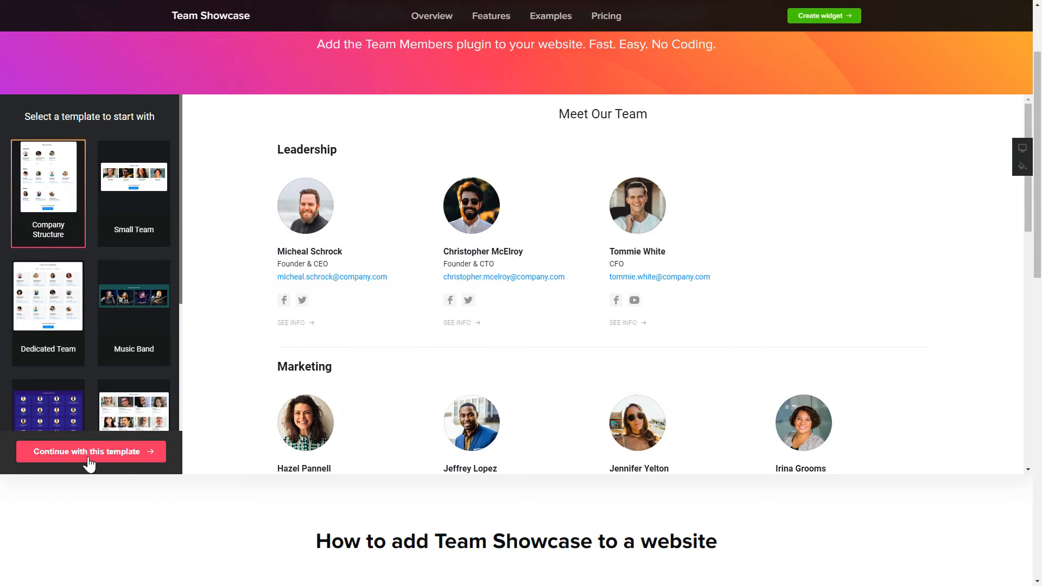
left_click(91, 451)
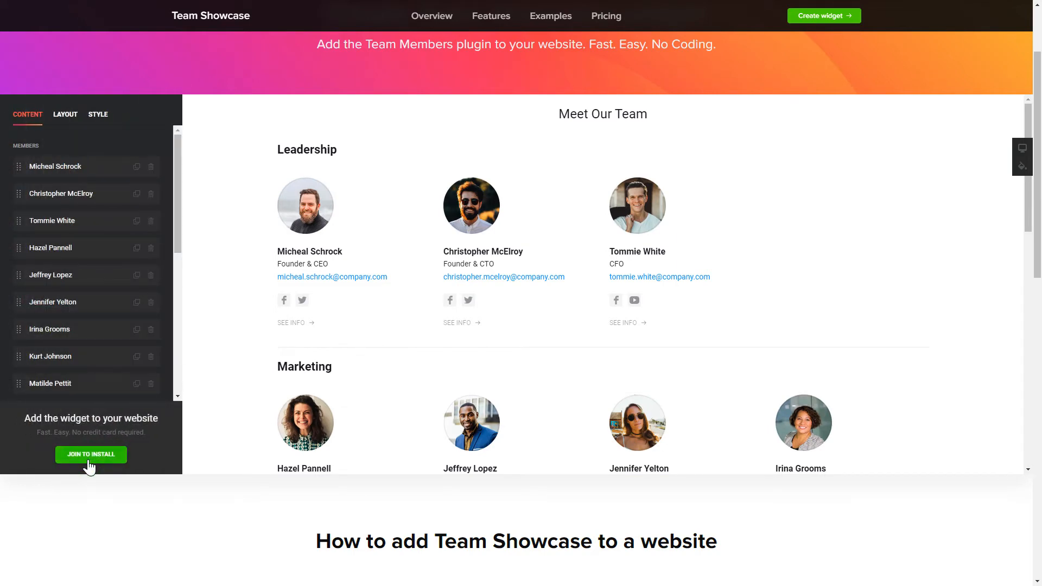
mouse_move(117, 176)
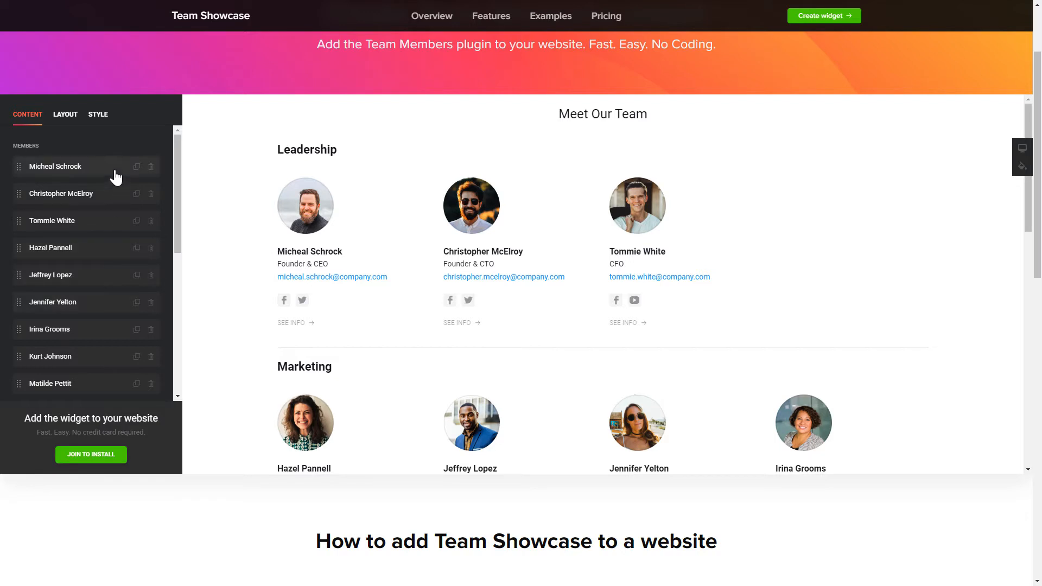
left_click(56, 166)
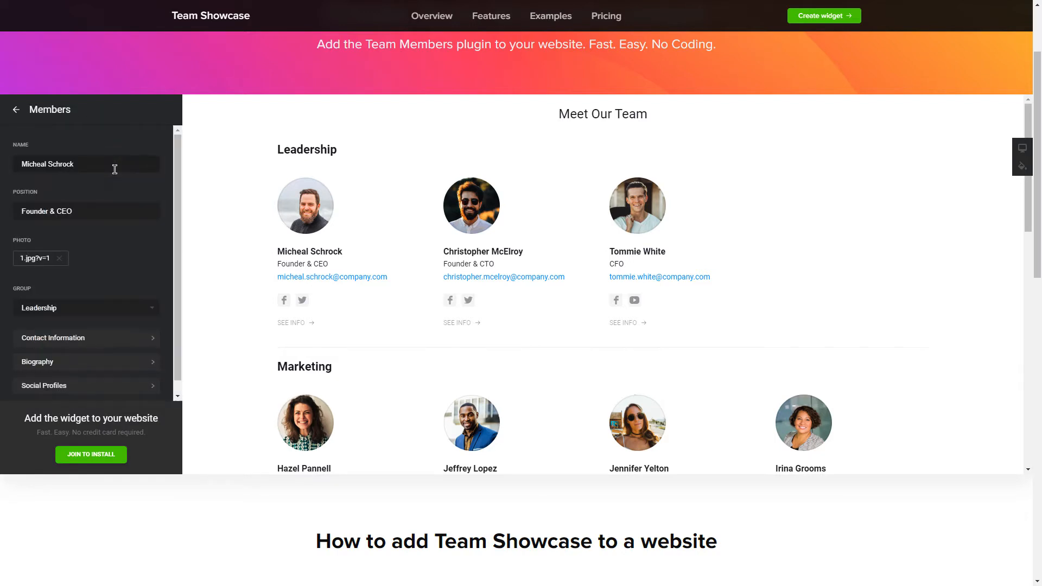
mouse_move(99, 164)
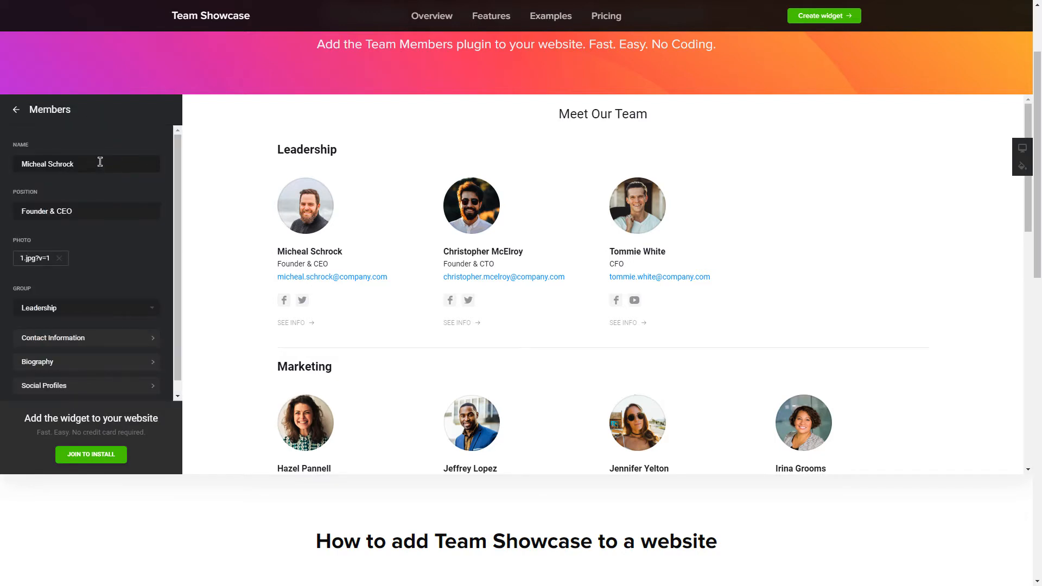
left_click(16, 108)
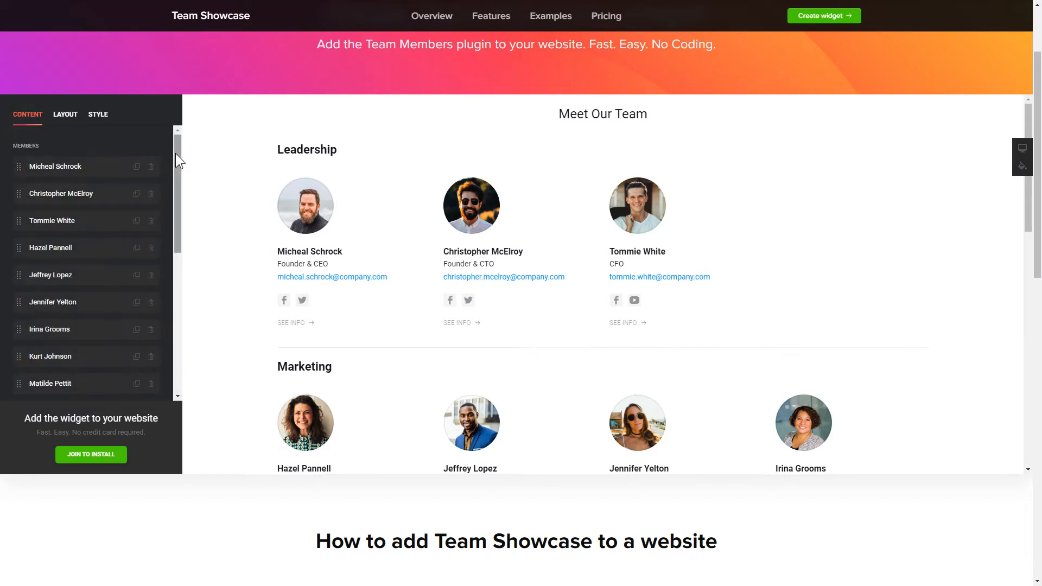
scroll("down", 3)
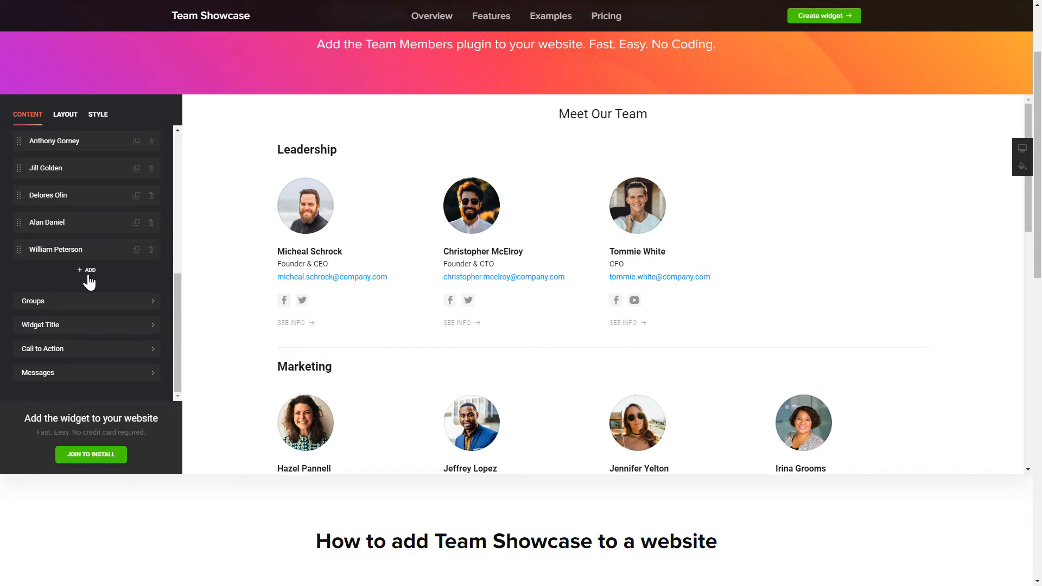
mouse_move(69, 138)
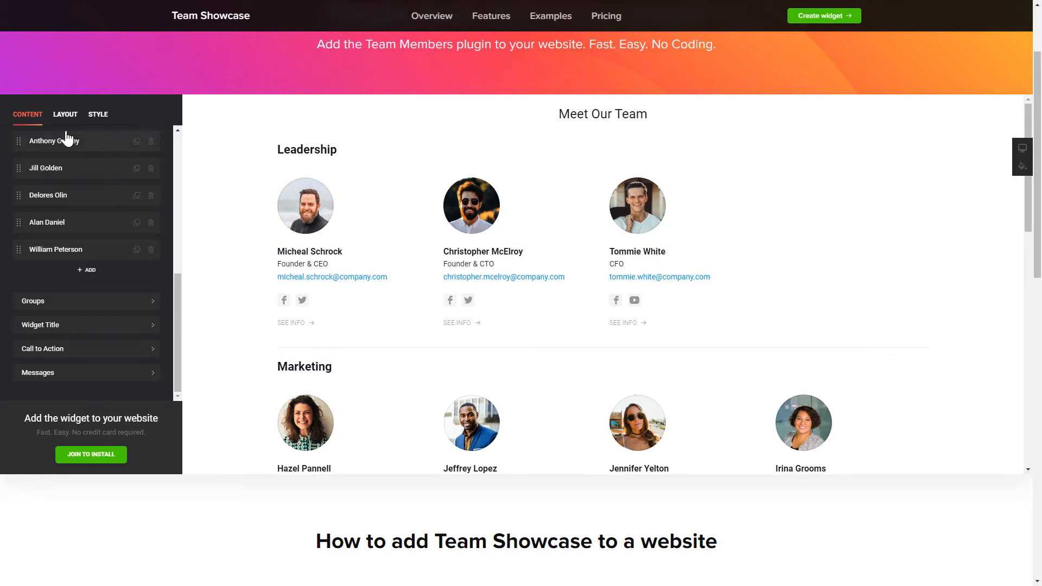
Browse the Layout and Style settings, then return to the Content settings
left_click(65, 114)
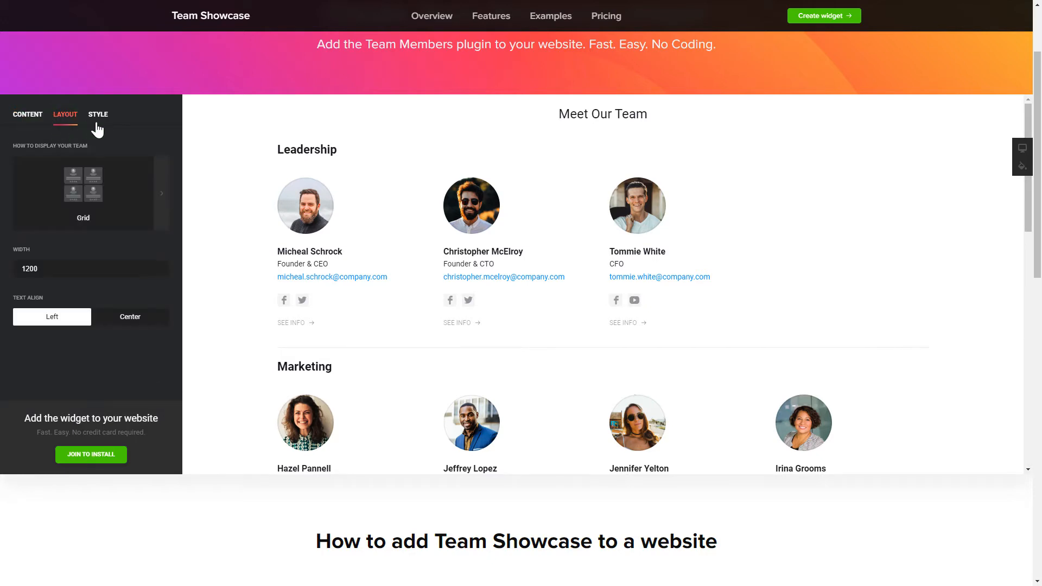
left_click(98, 114)
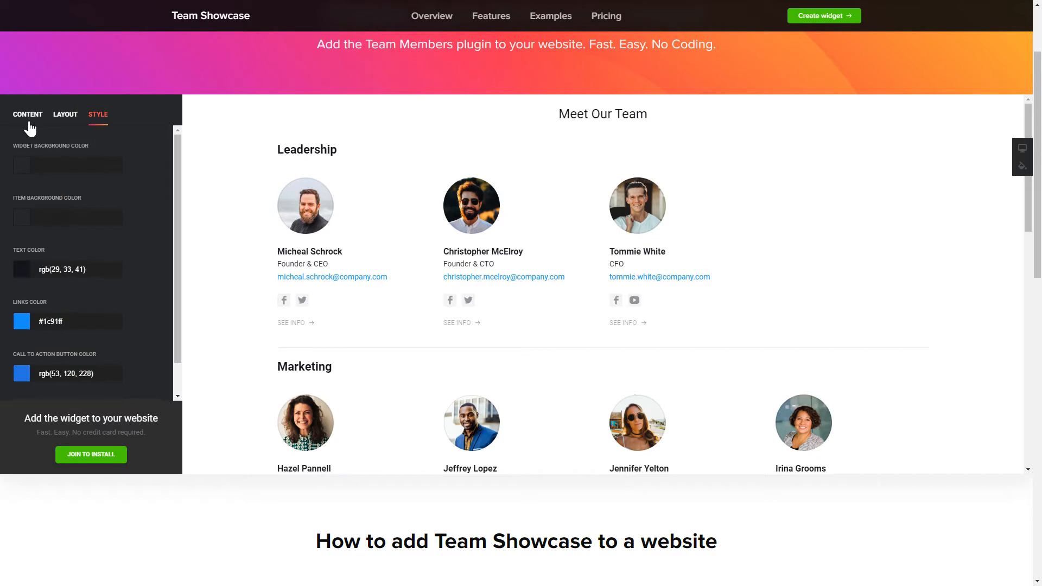
left_click(27, 114)
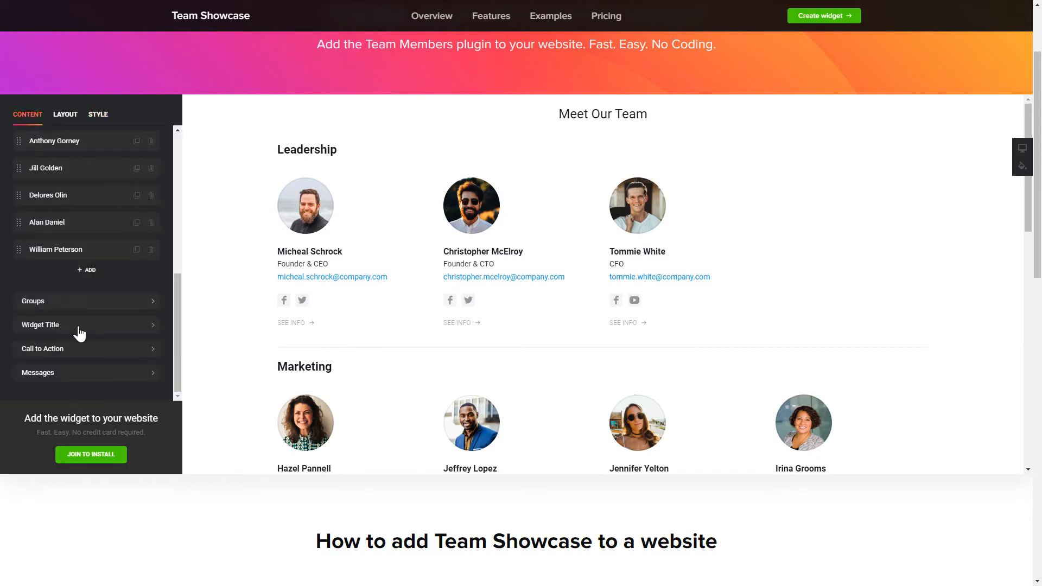
Choose Join to Install and enter an email and password in the sign-up form
left_click(90, 455)
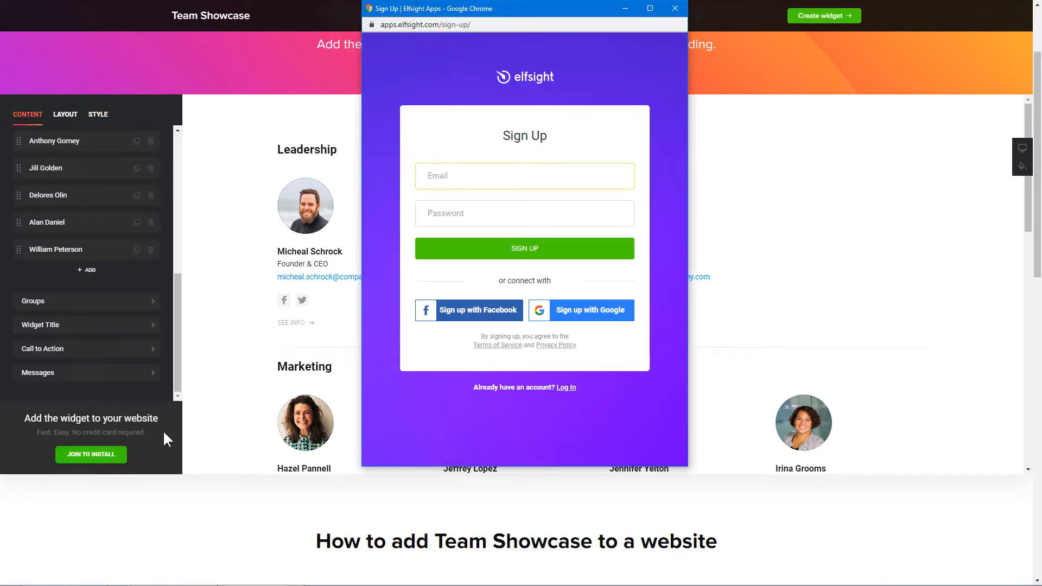
type("exampl")
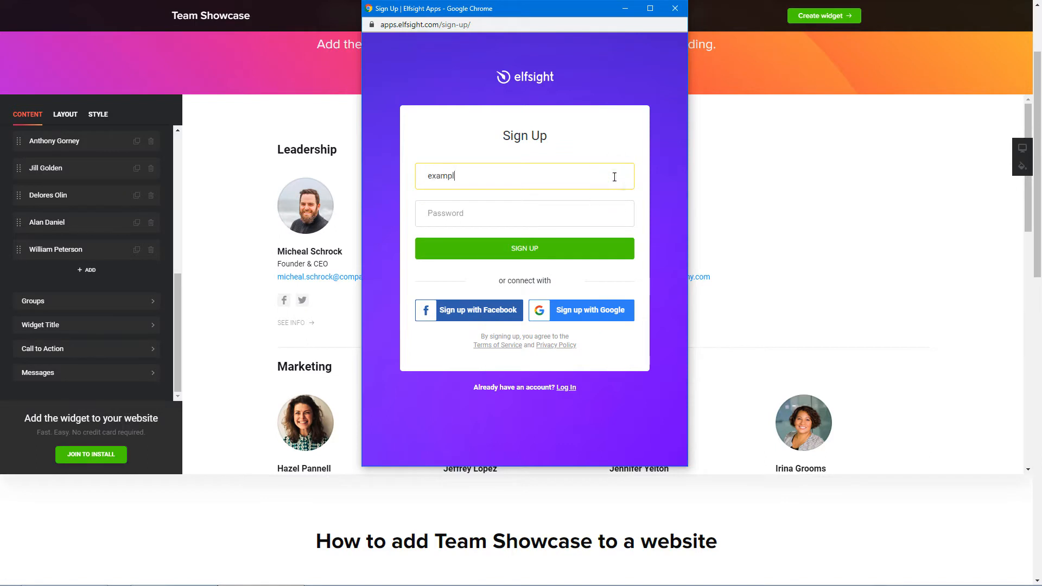
left_click(524, 214)
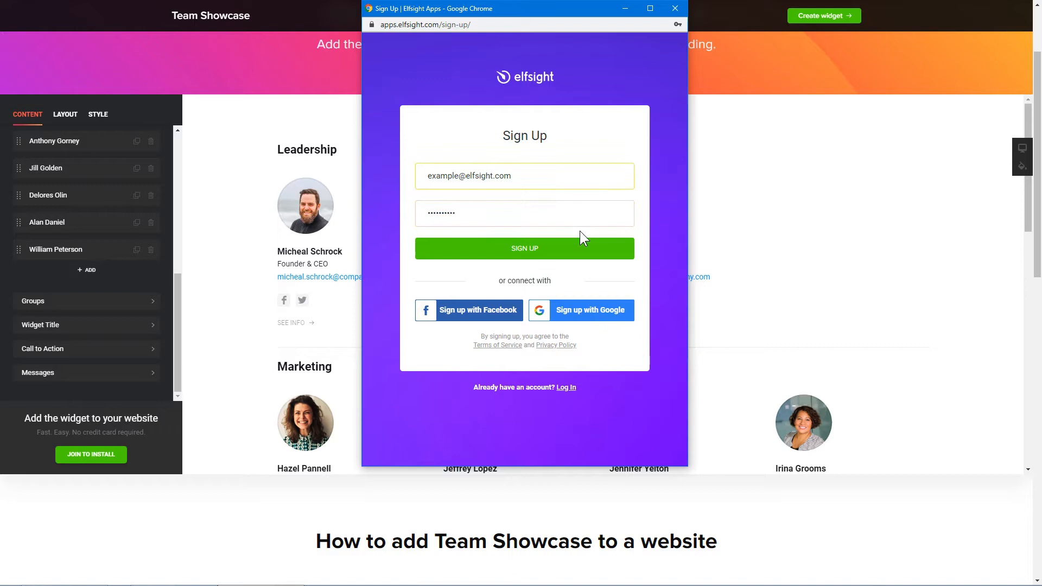
Create the Elfsight account, reopen the team widget and save it
left_click(524, 248)
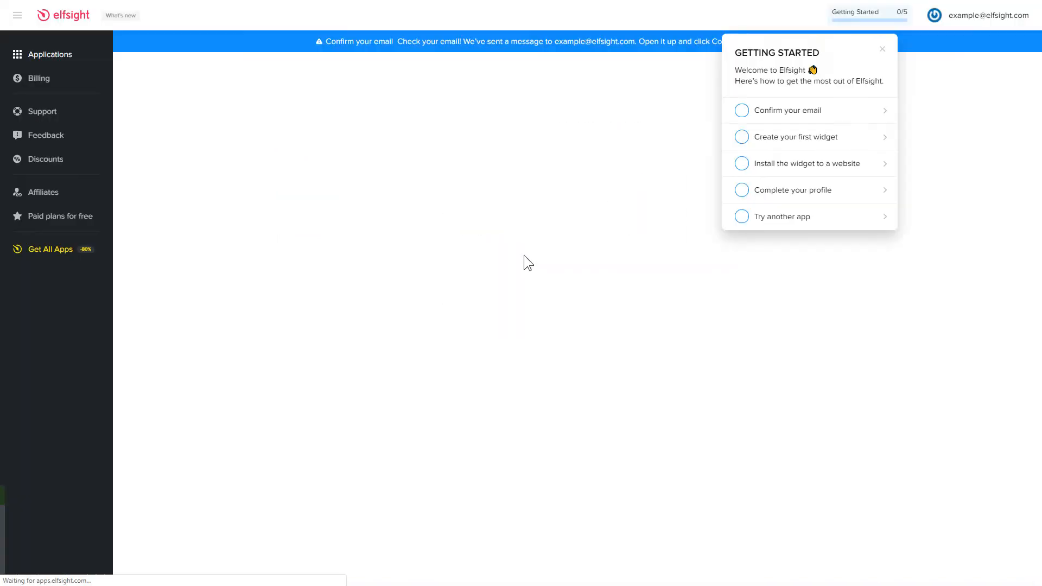
left_click(794, 137)
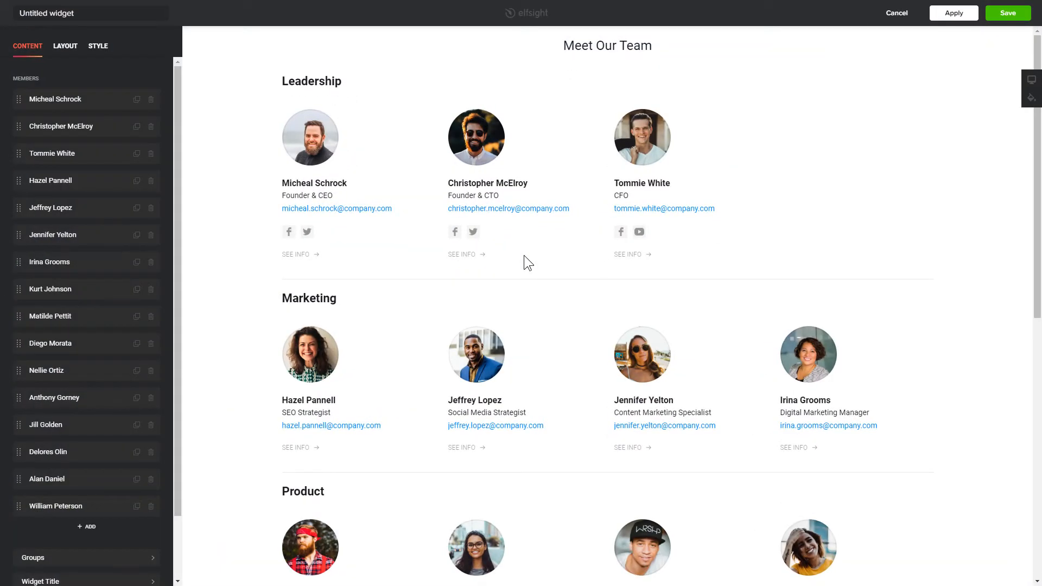
mouse_move(554, 252)
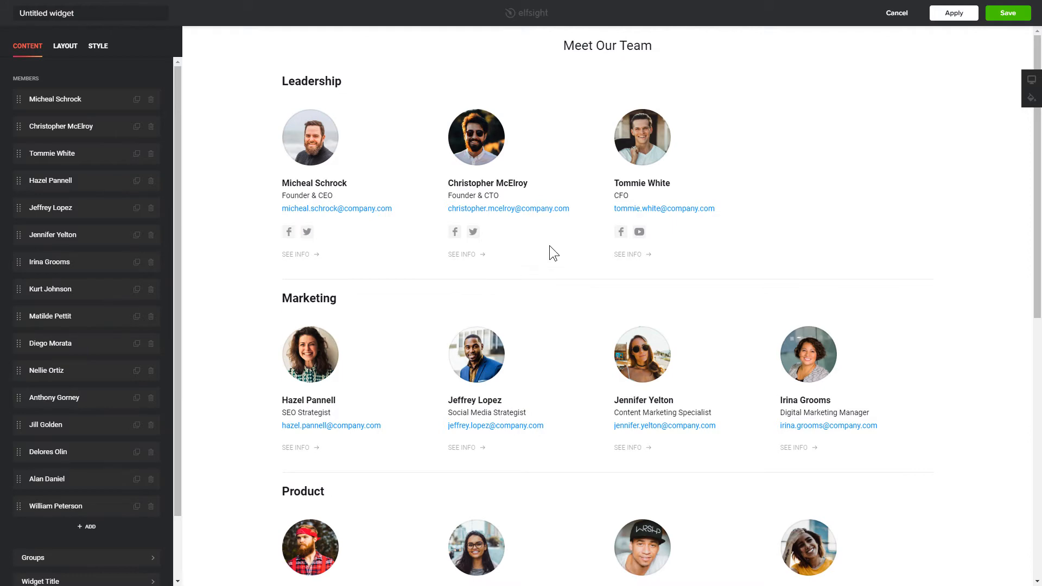
left_click(1007, 13)
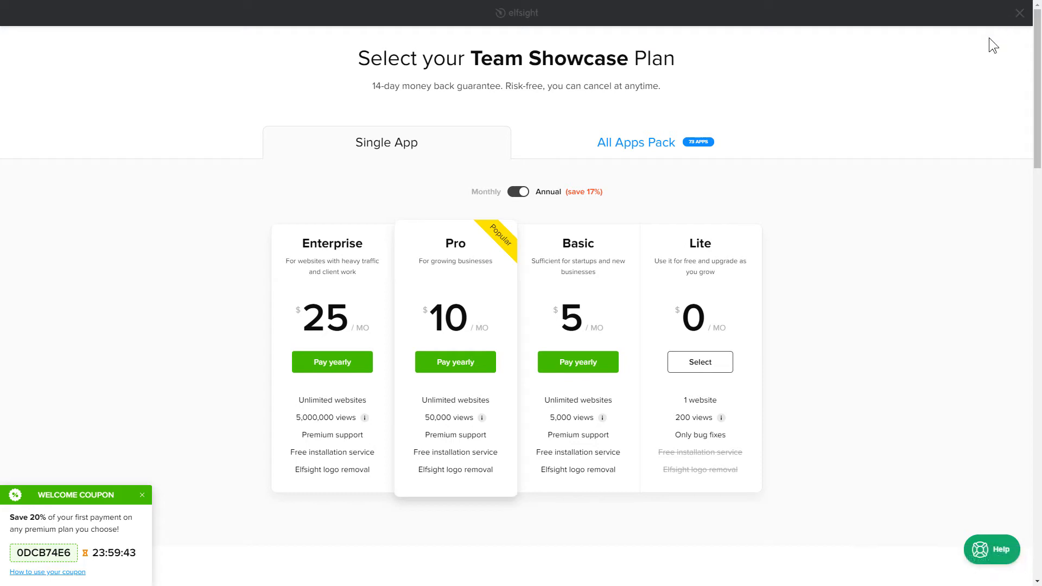
mouse_move(538, 286)
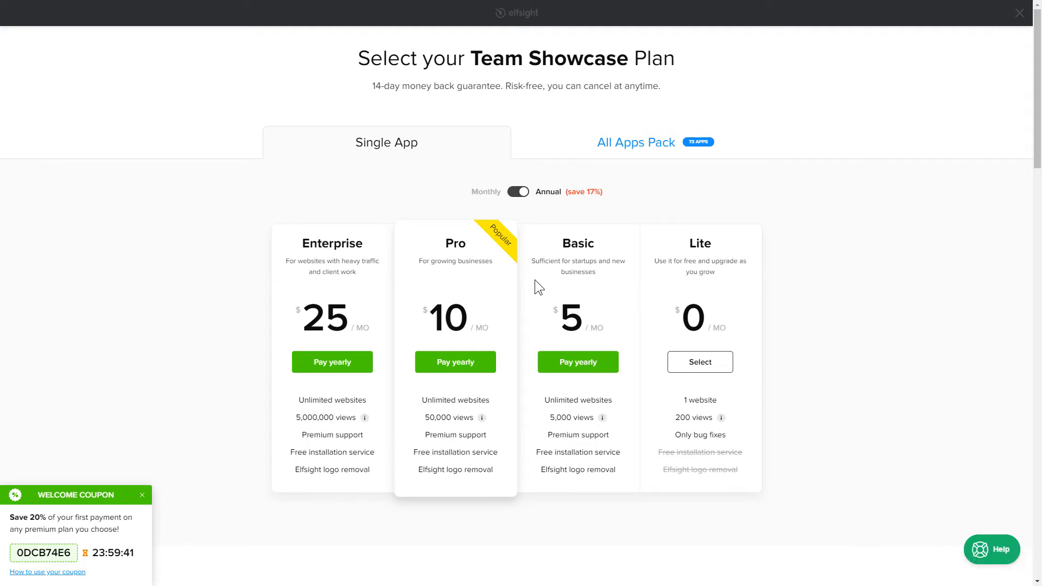
mouse_move(129, 477)
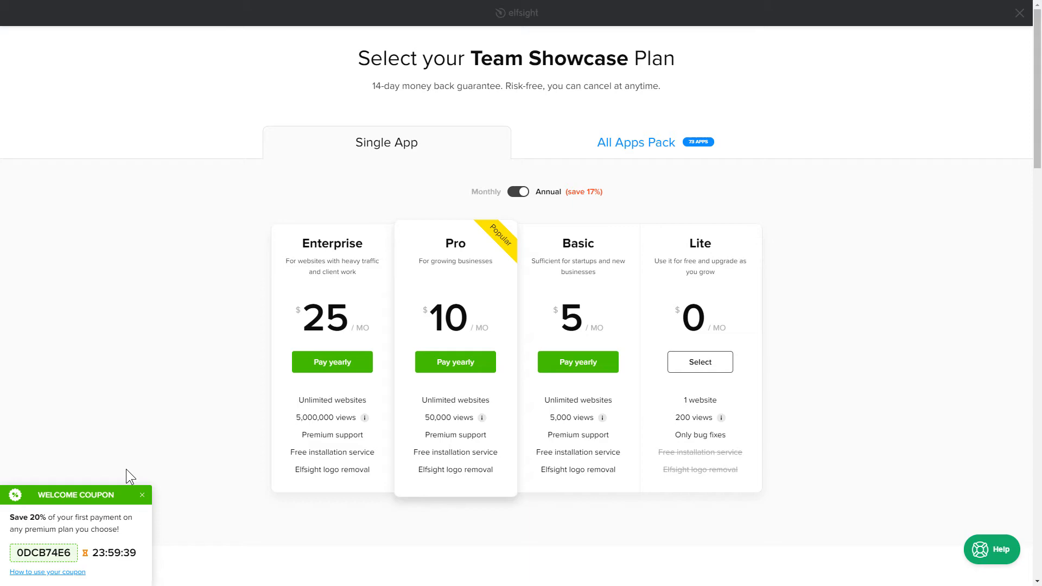
mouse_move(126, 507)
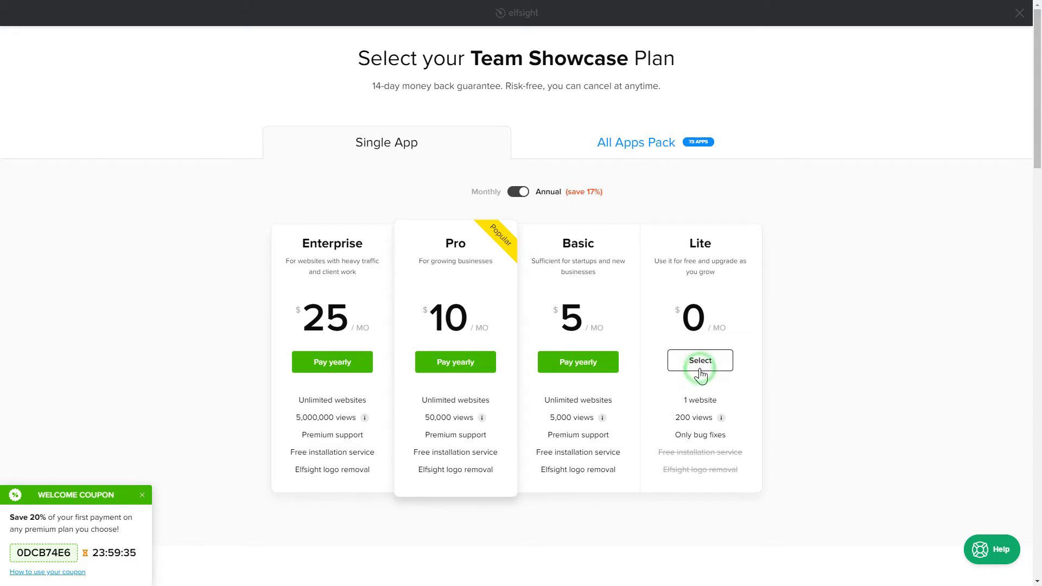
Subscribe to the free Lite plan, copy the embed code, and open the Elfsight Test project in Webflow
left_click(699, 360)
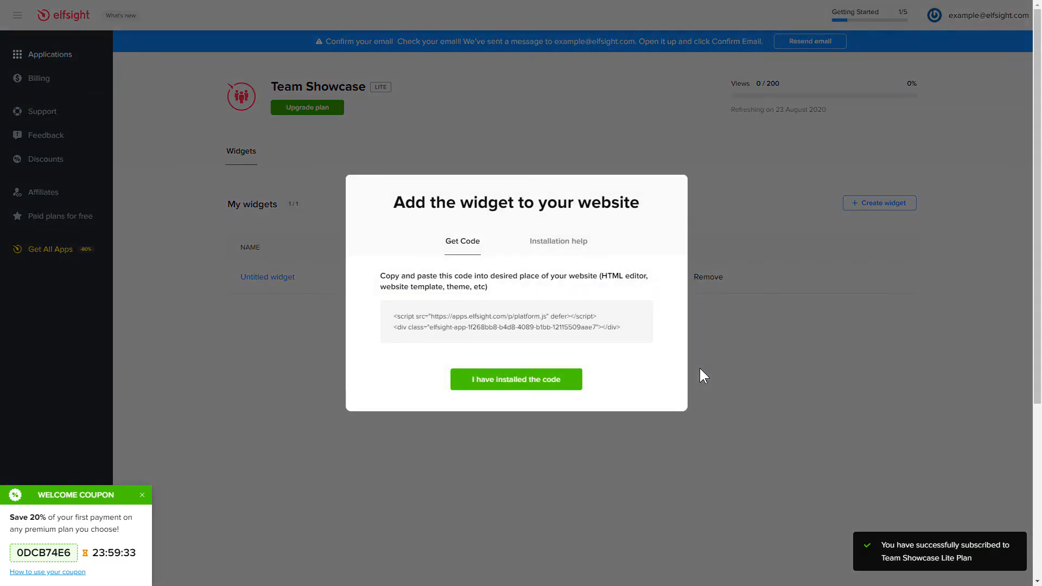
mouse_move(633, 334)
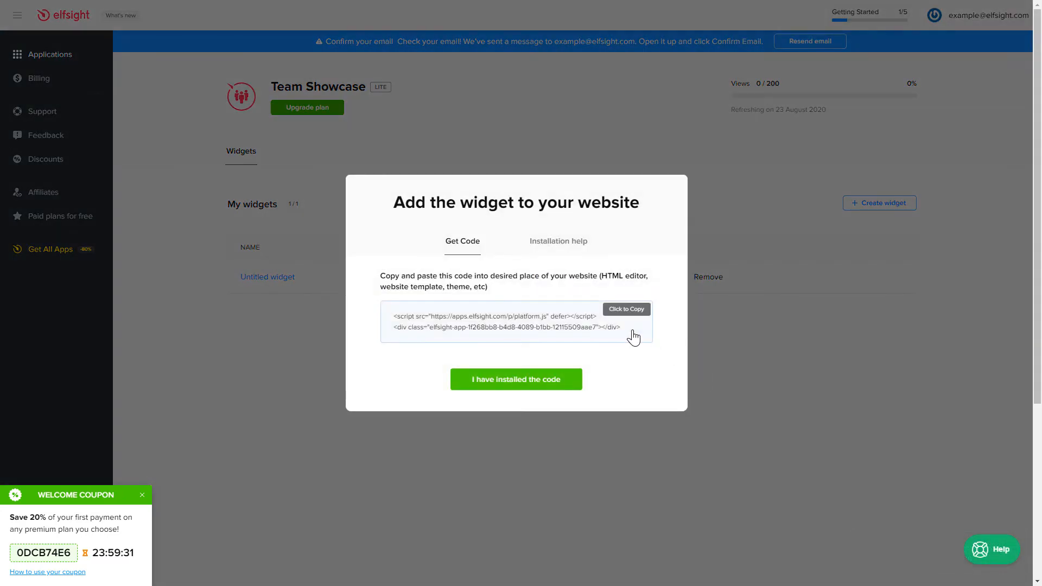
left_click(625, 310)
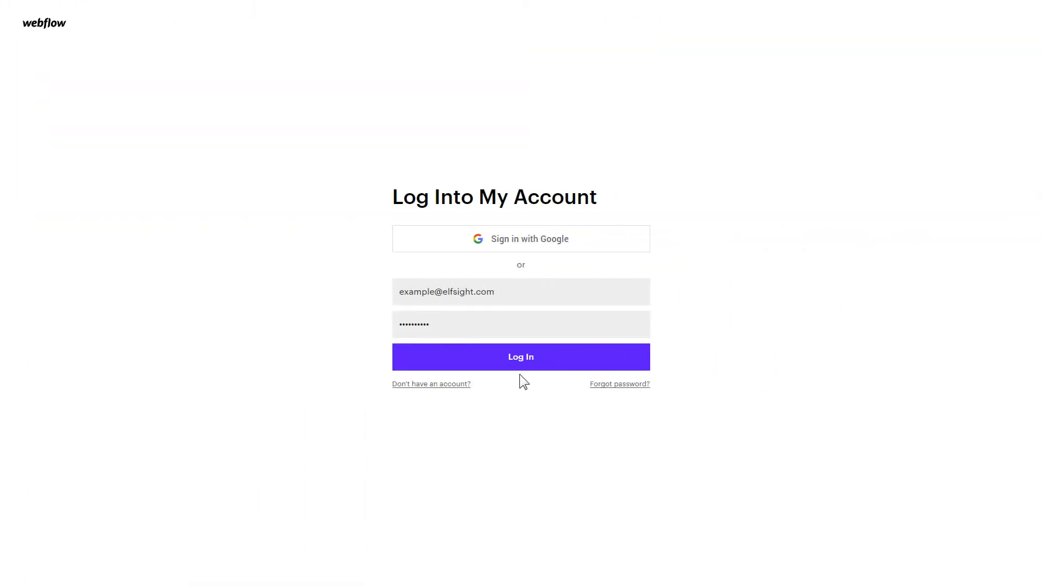
left_click(520, 357)
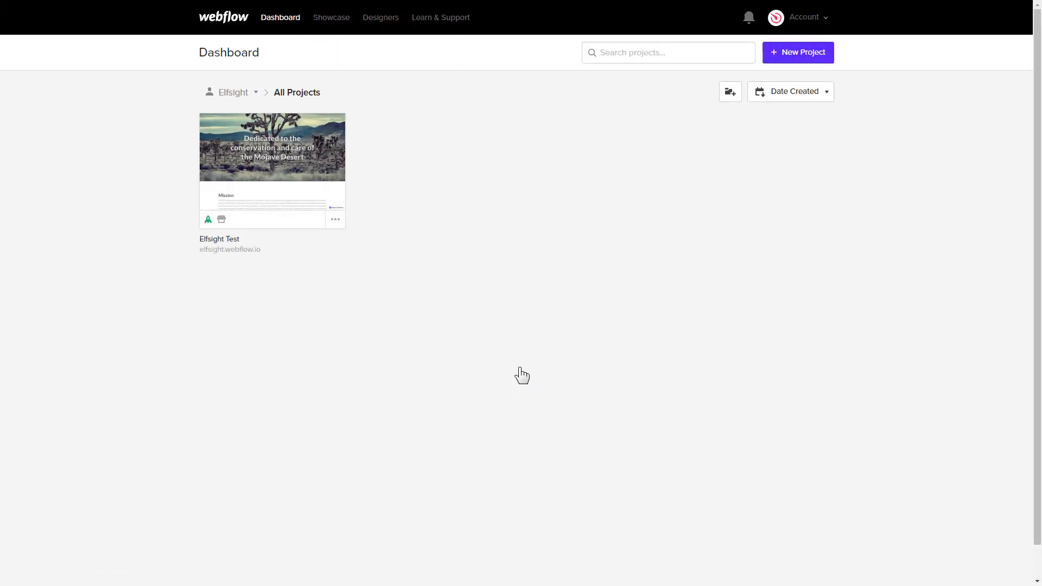
left_click(271, 161)
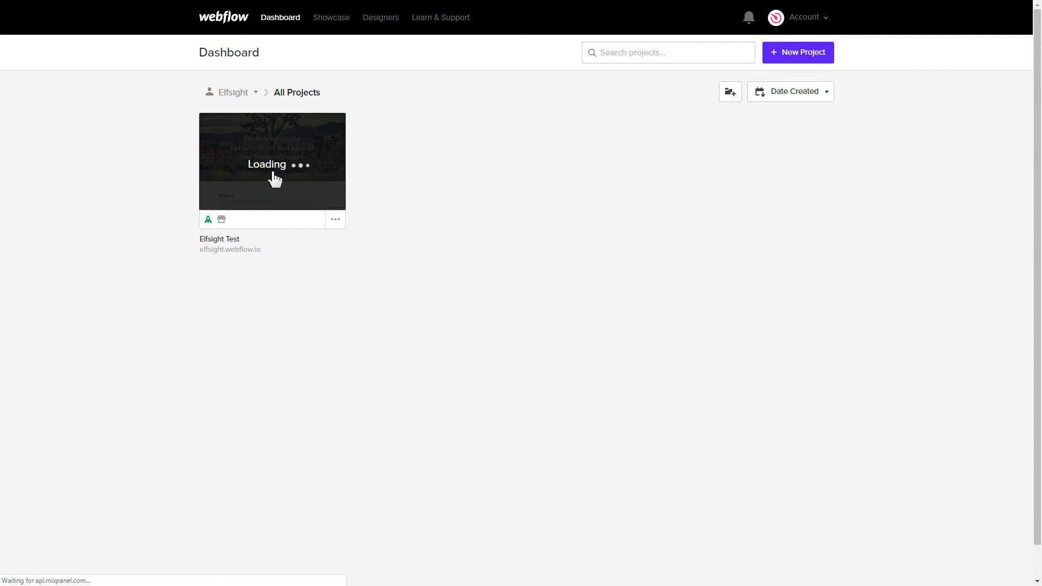
Open the Elfsight Test project's Designer and browse the Add Elements list down to the components
left_click(272, 160)
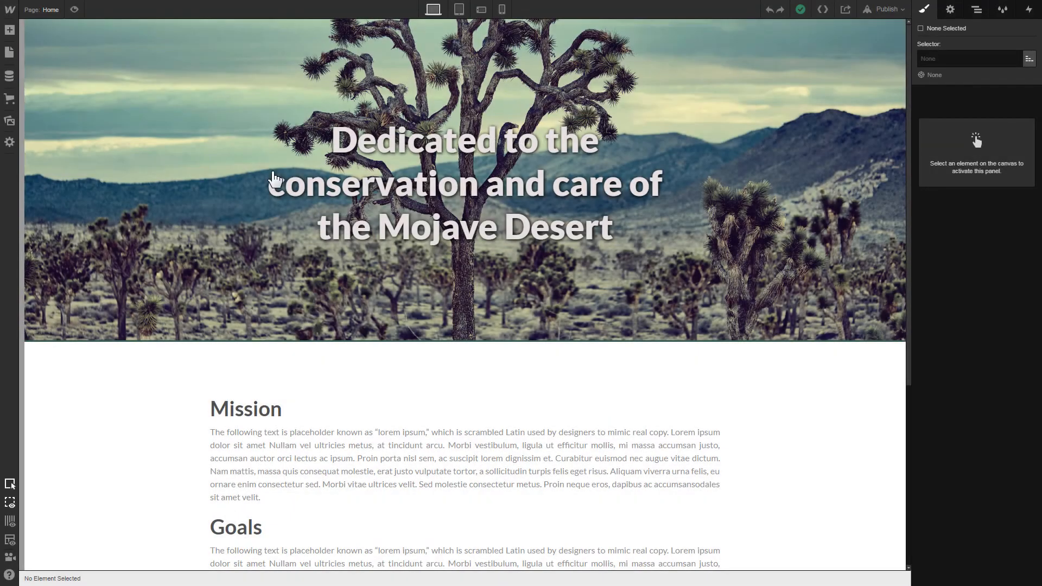
scroll("down", 3)
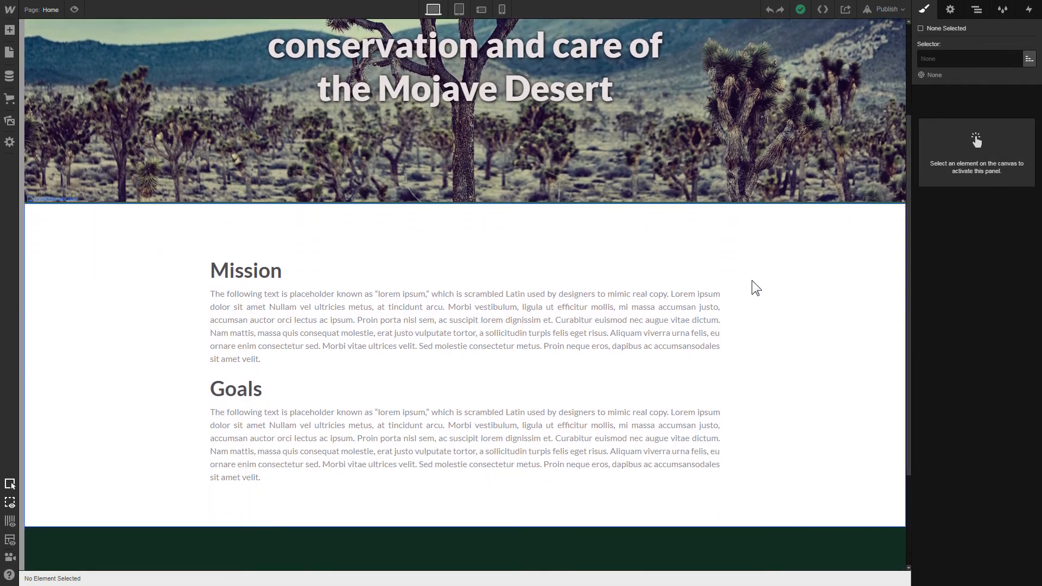
left_click(10, 30)
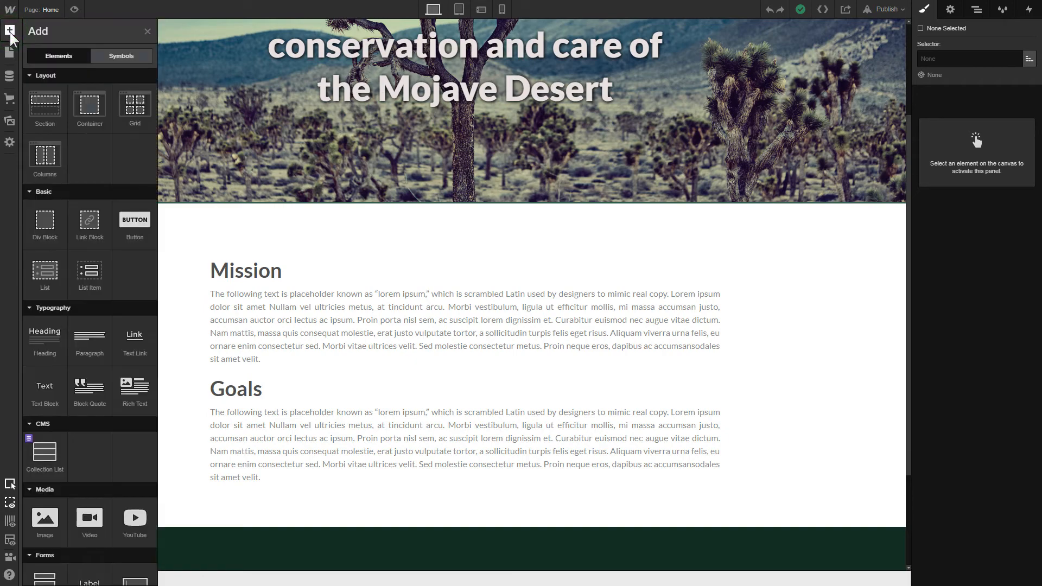
scroll("down", 3)
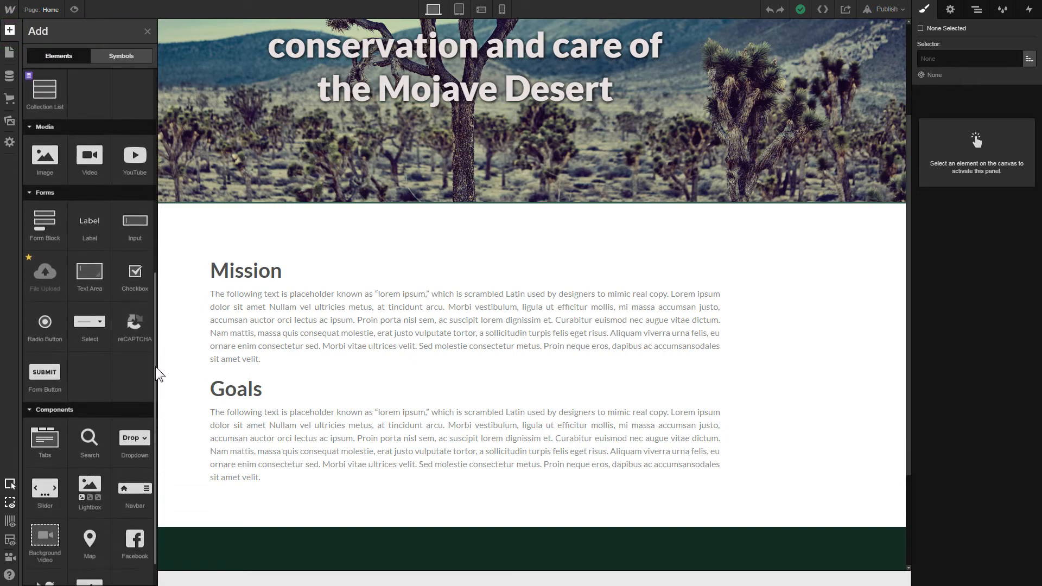
scroll("down", 3)
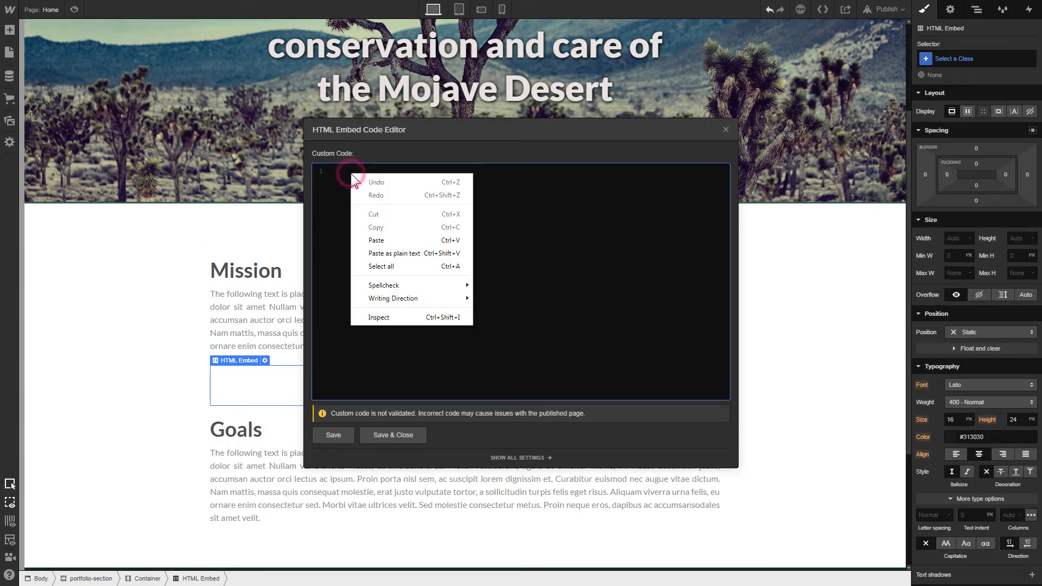
Paste the Elfsight widget code into the HTML Embed below Mission and save it
left_click(375, 240)
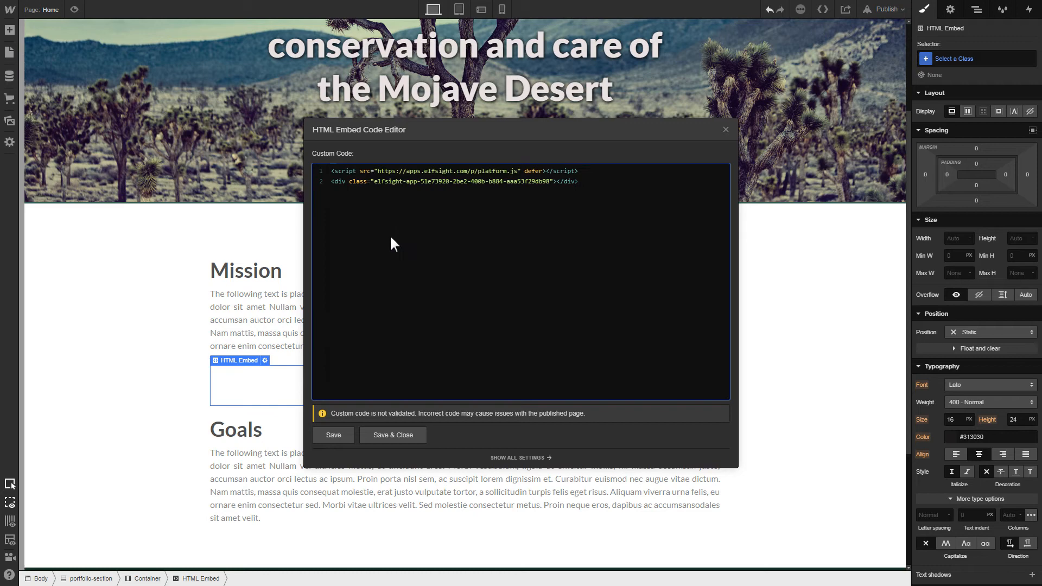
left_click(392, 436)
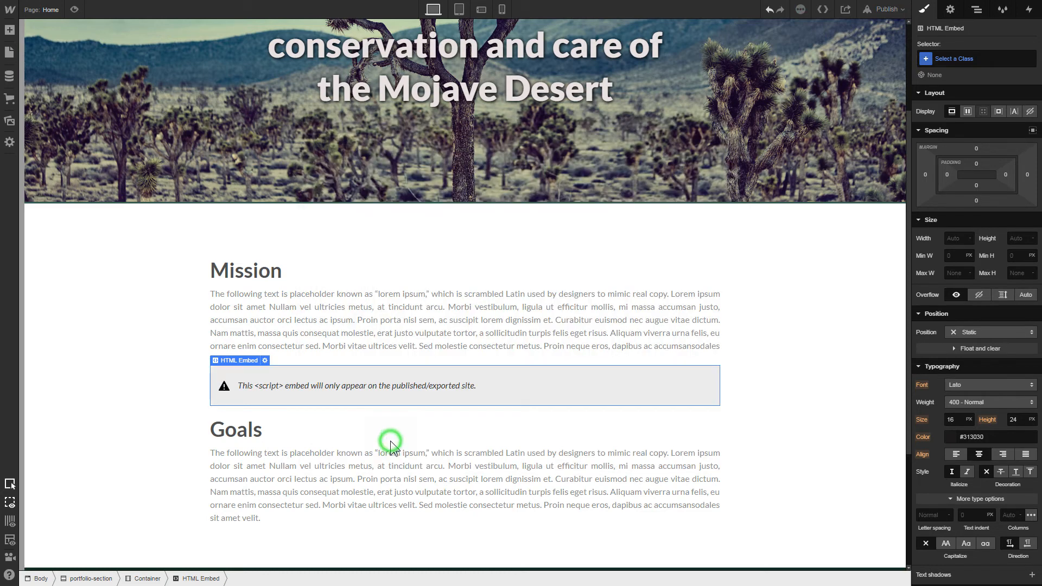
mouse_move(392, 447)
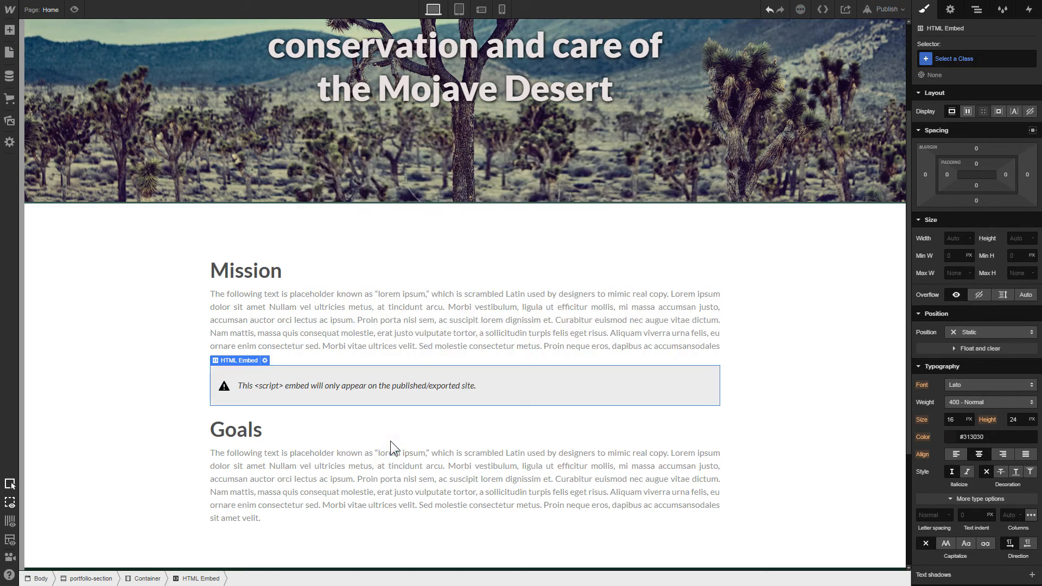
Set 20px top and bottom margins on the embed and publish the site to the webflow.io domain
left_click(975, 148)
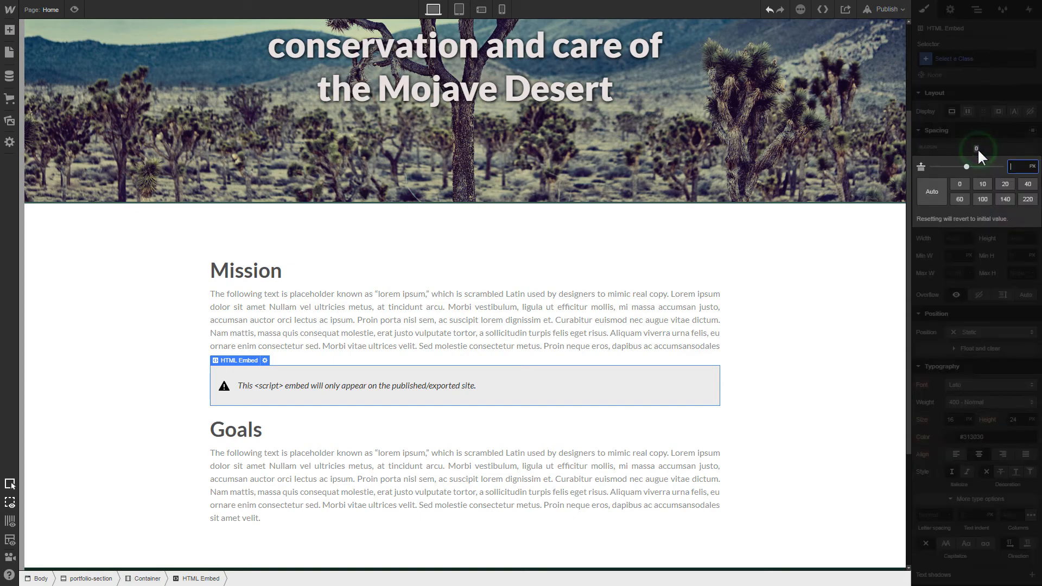
left_click(1004, 184)
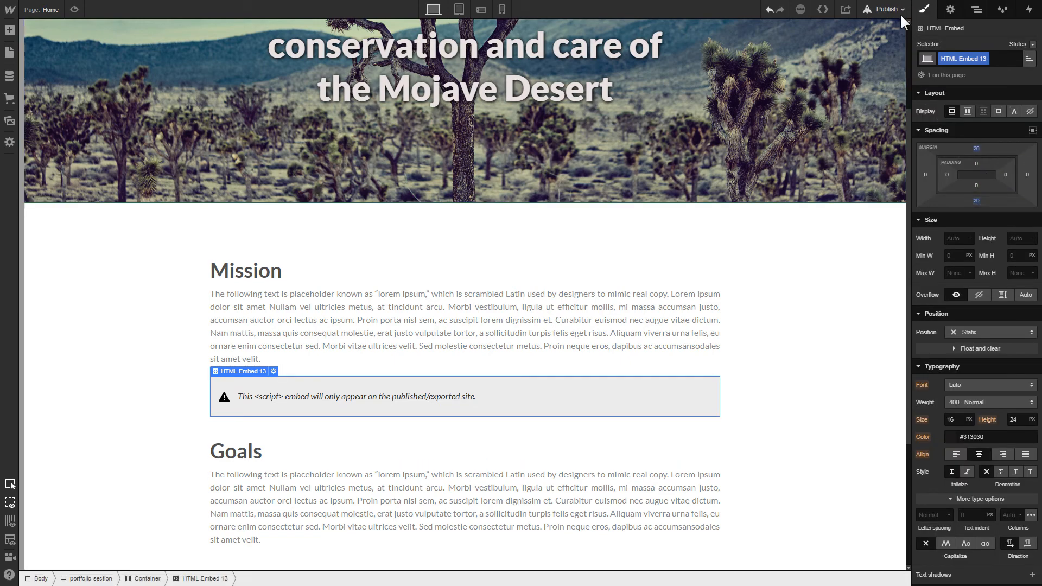
left_click(884, 9)
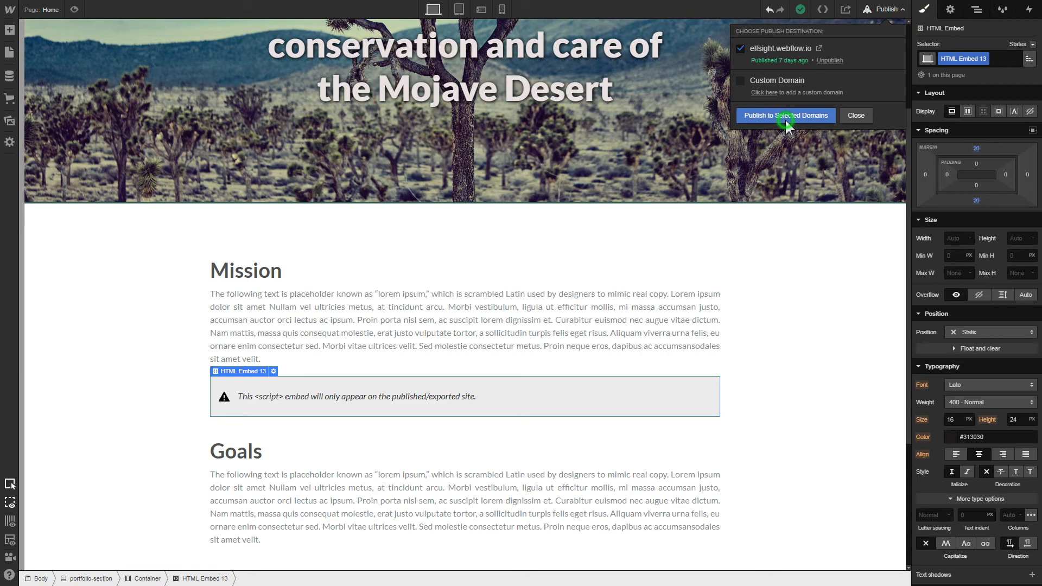
left_click(785, 115)
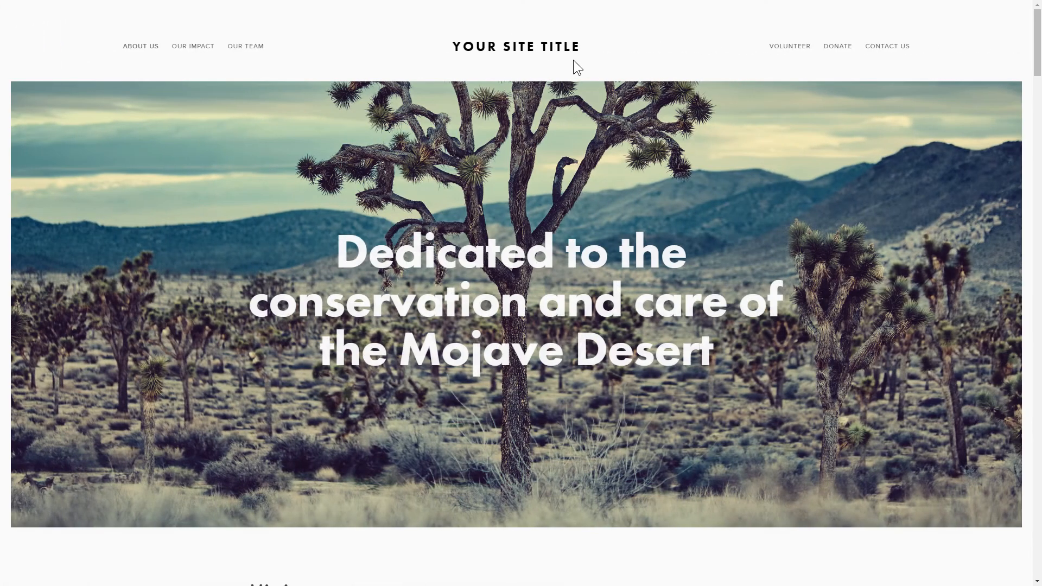
Scroll the live page to the Meet Our Team widget and close a member's details popup
scroll("down", 3)
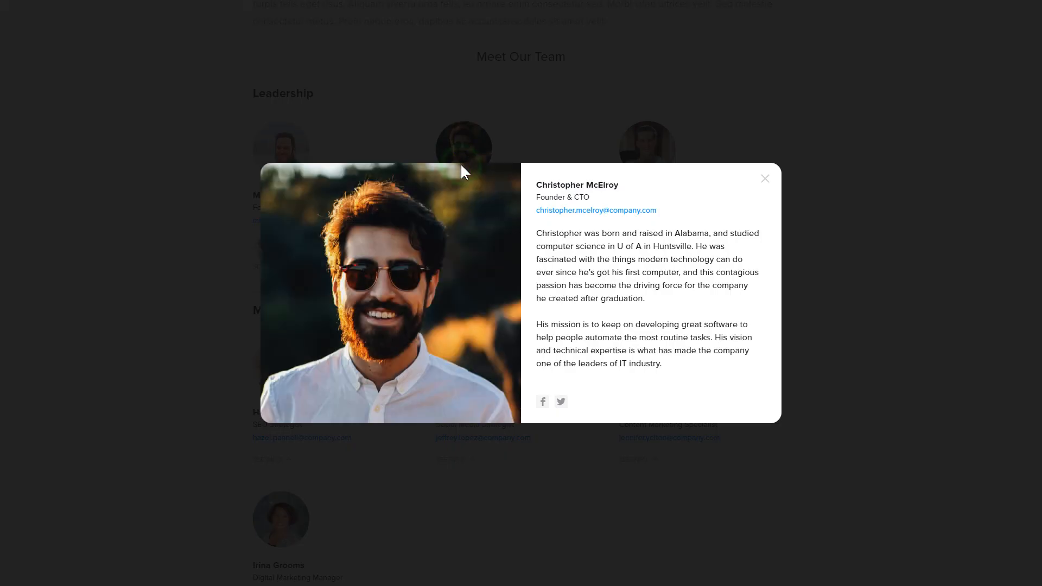
mouse_move(660, 181)
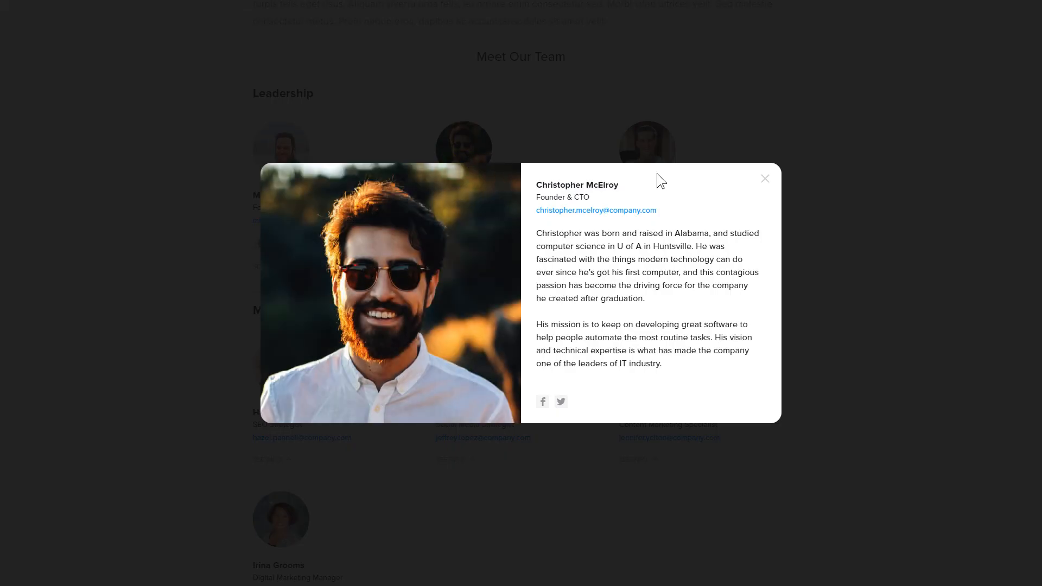
left_click(764, 178)
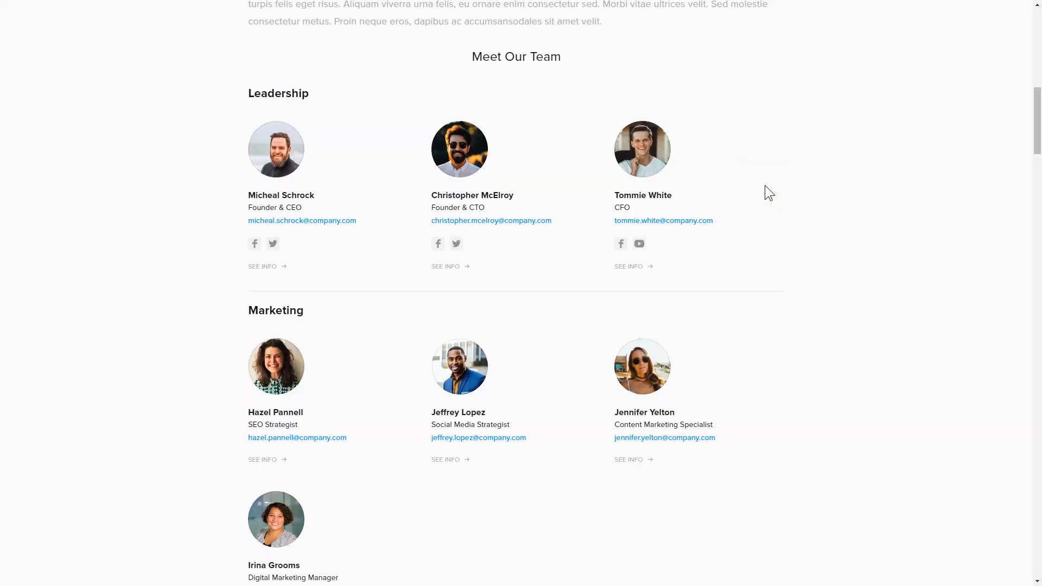